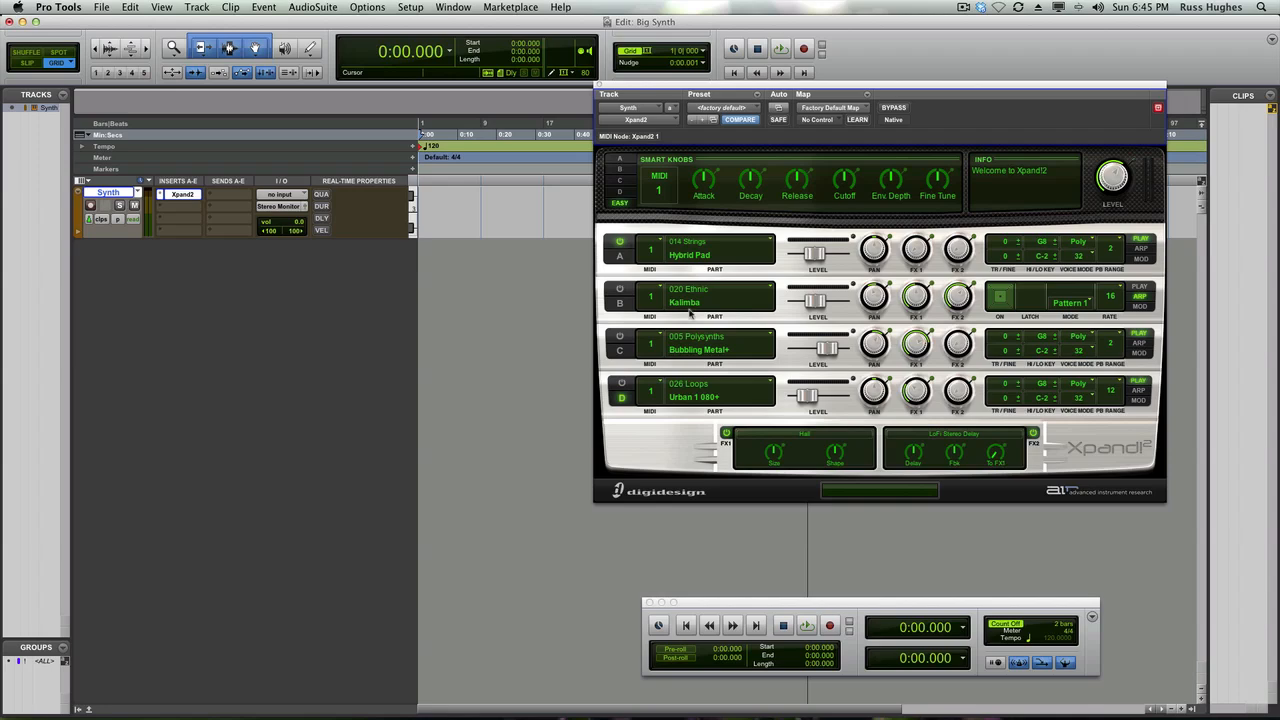
{"action": "mouse_move", "coordinate": [890, 166]}
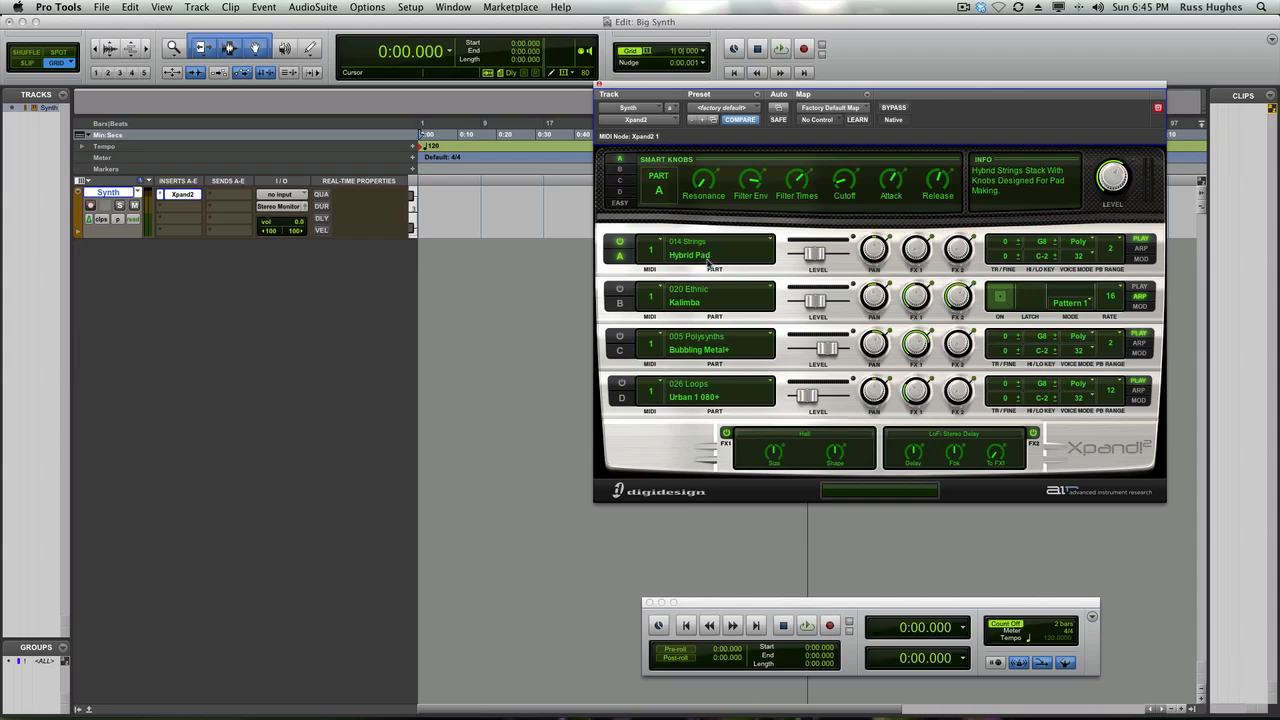
- Select Part A so the Smart Knobs show Hybrid Pad's resonance, filter envelope, cutoff, attack and release
{"action": "left_click", "coordinate": [716, 252]}
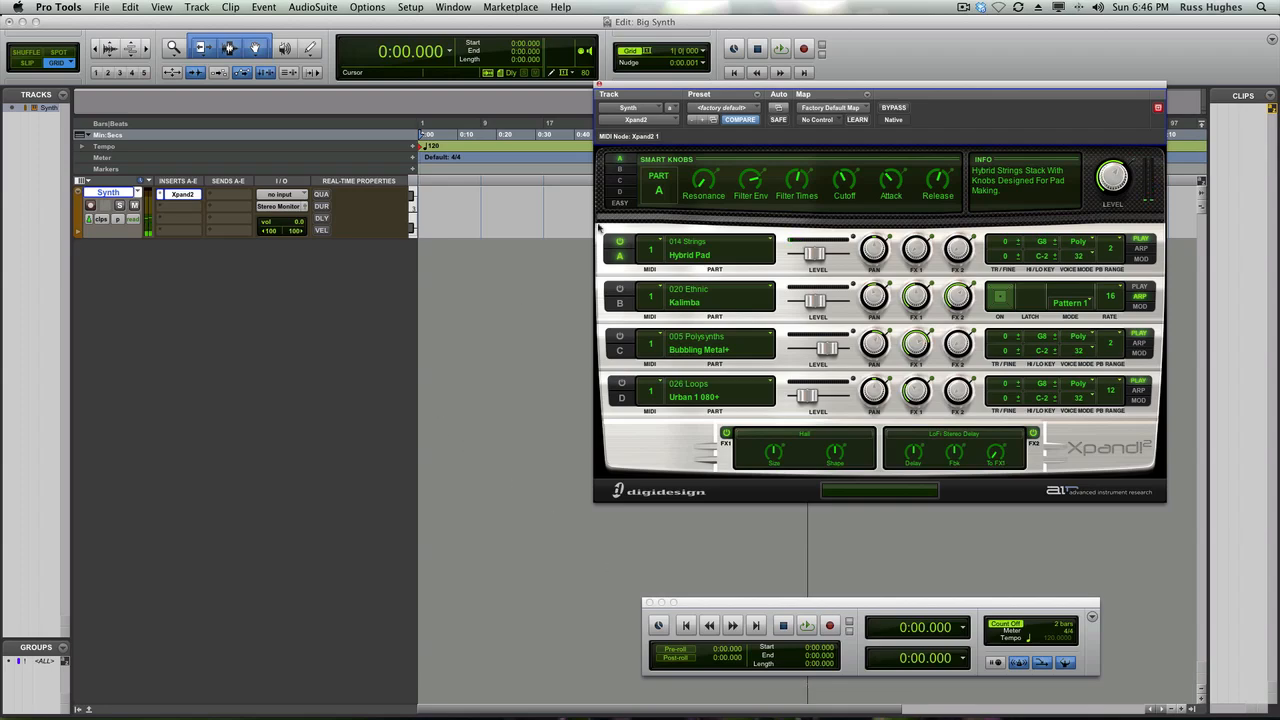
{"action": "left_click", "coordinate": [614, 244]}
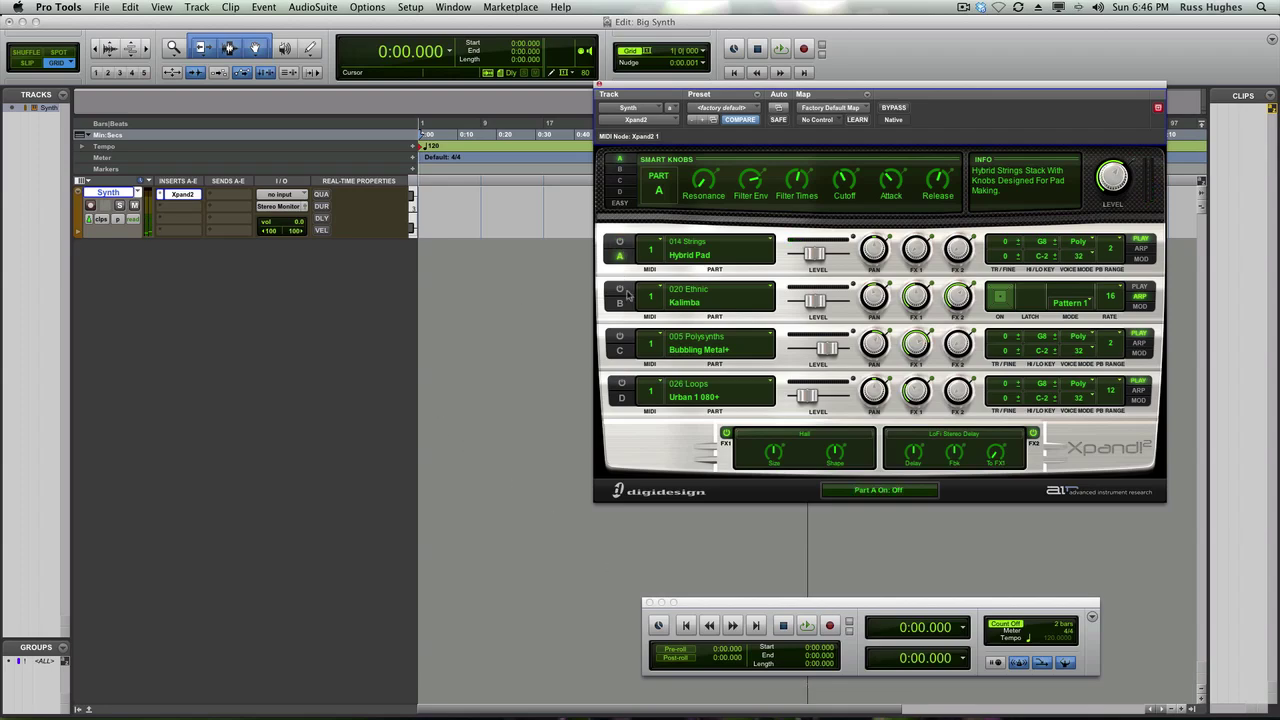
{"action": "left_click", "coordinate": [612, 296]}
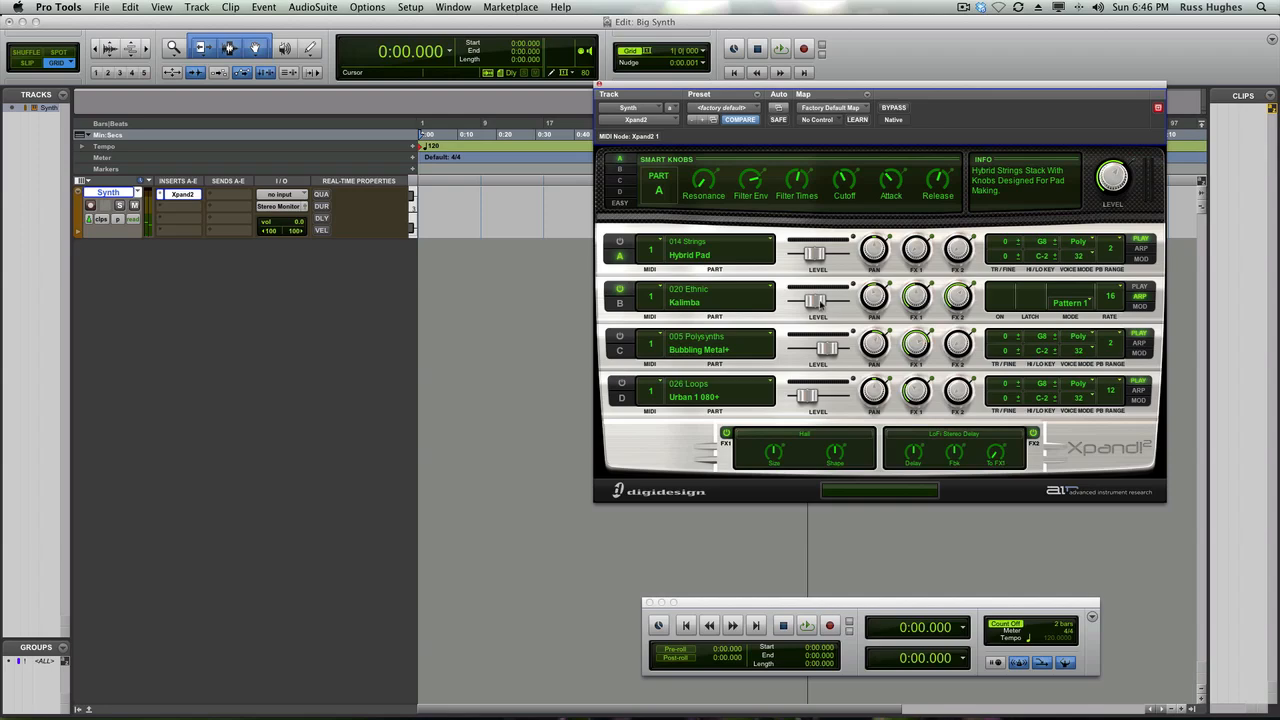
{"action": "left_click_drag", "start_coordinate": [818, 302], "coordinate": [818, 290]}
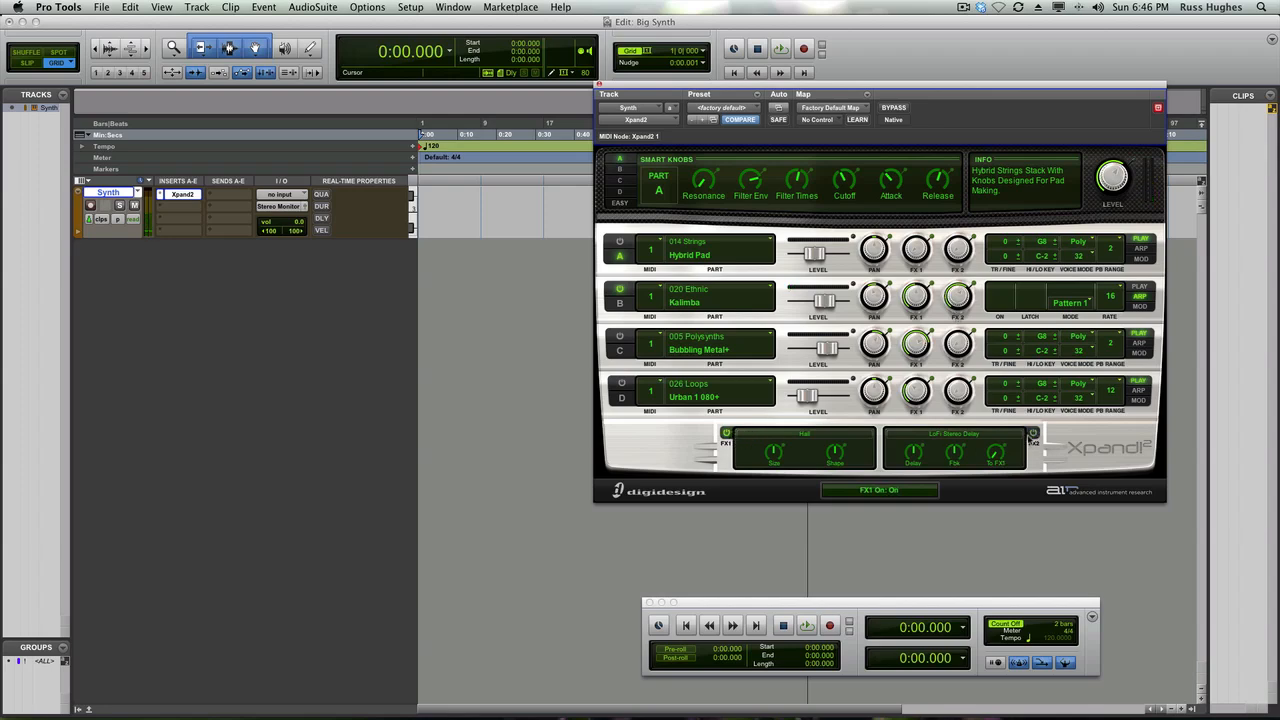
{"action": "left_click_drag", "start_coordinate": [956, 300], "coordinate": [956, 296]}
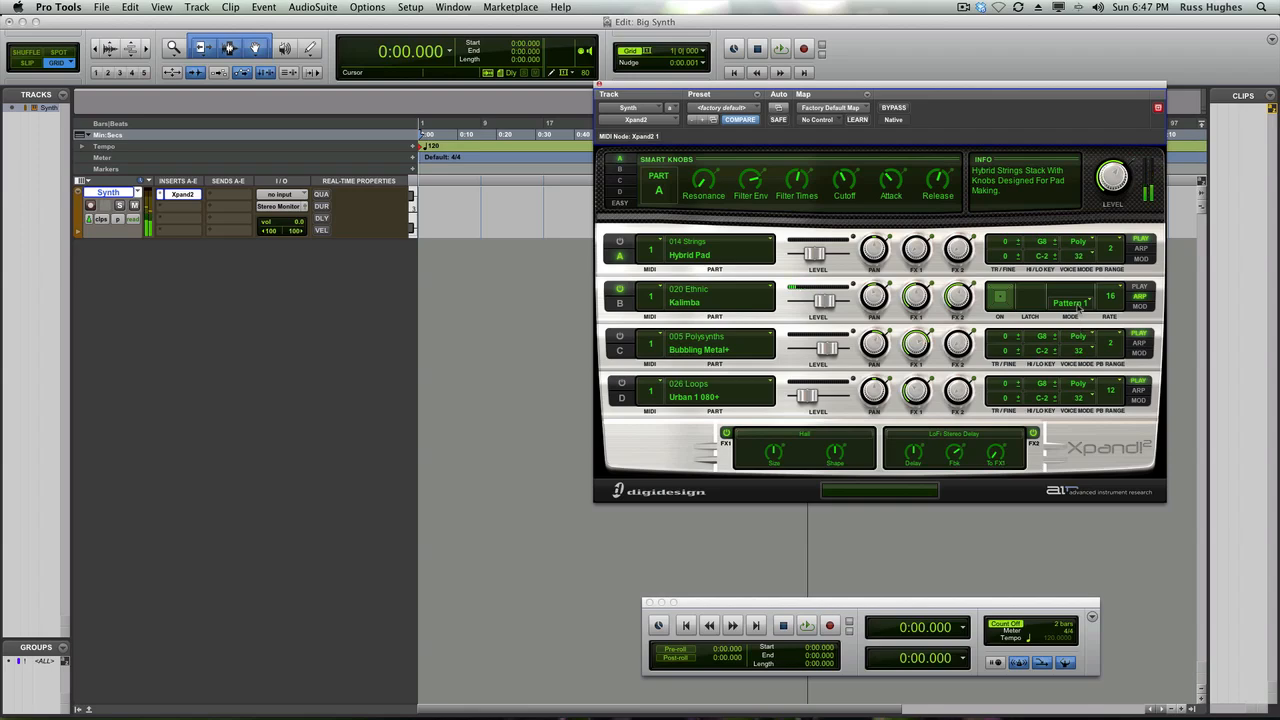
- Set the Kalimba arpeggiator to Pattern 2, then choose another pattern from the list
{"action": "left_click", "coordinate": [1072, 300]}
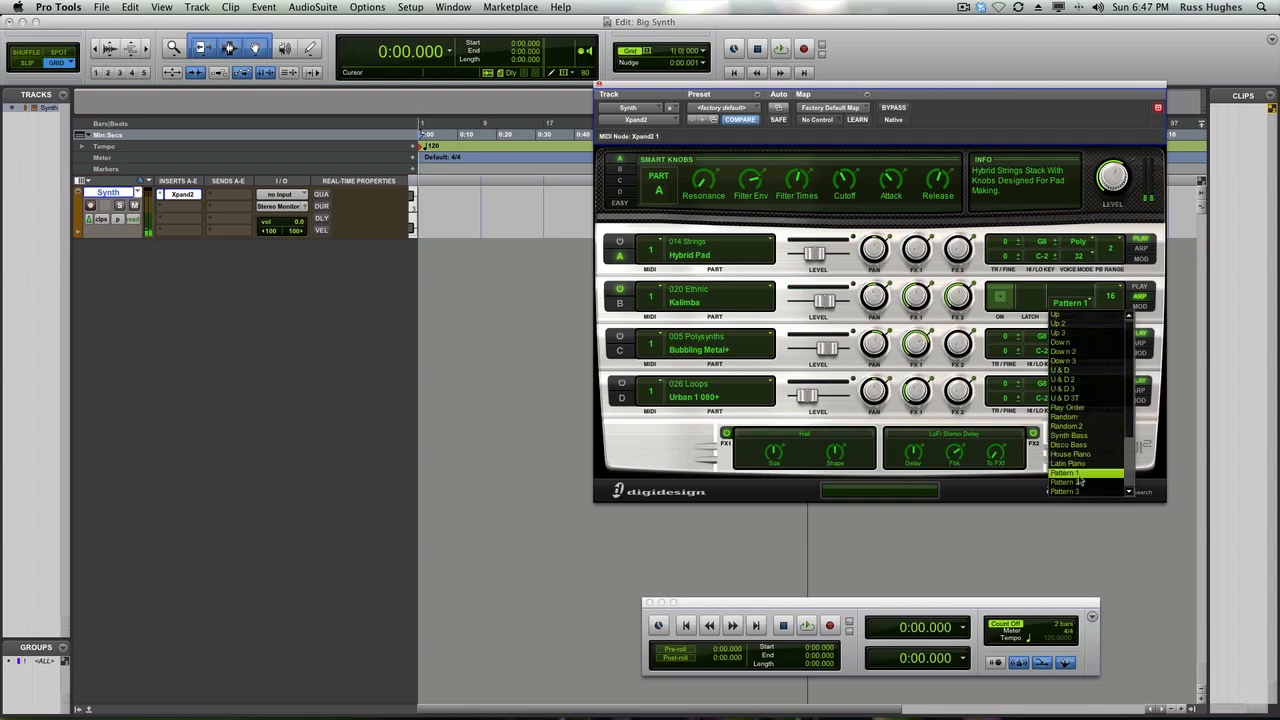
{"action": "mouse_move", "coordinate": [1076, 464]}
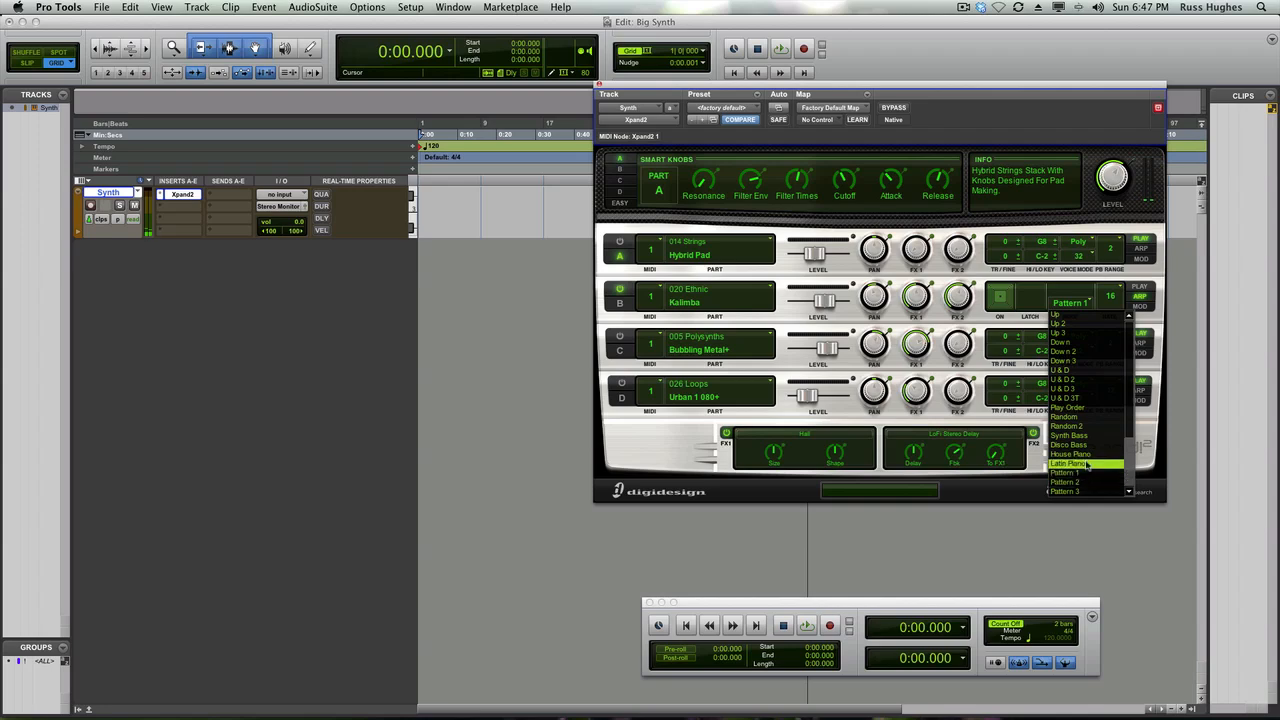
{"action": "mouse_move", "coordinate": [1078, 482]}
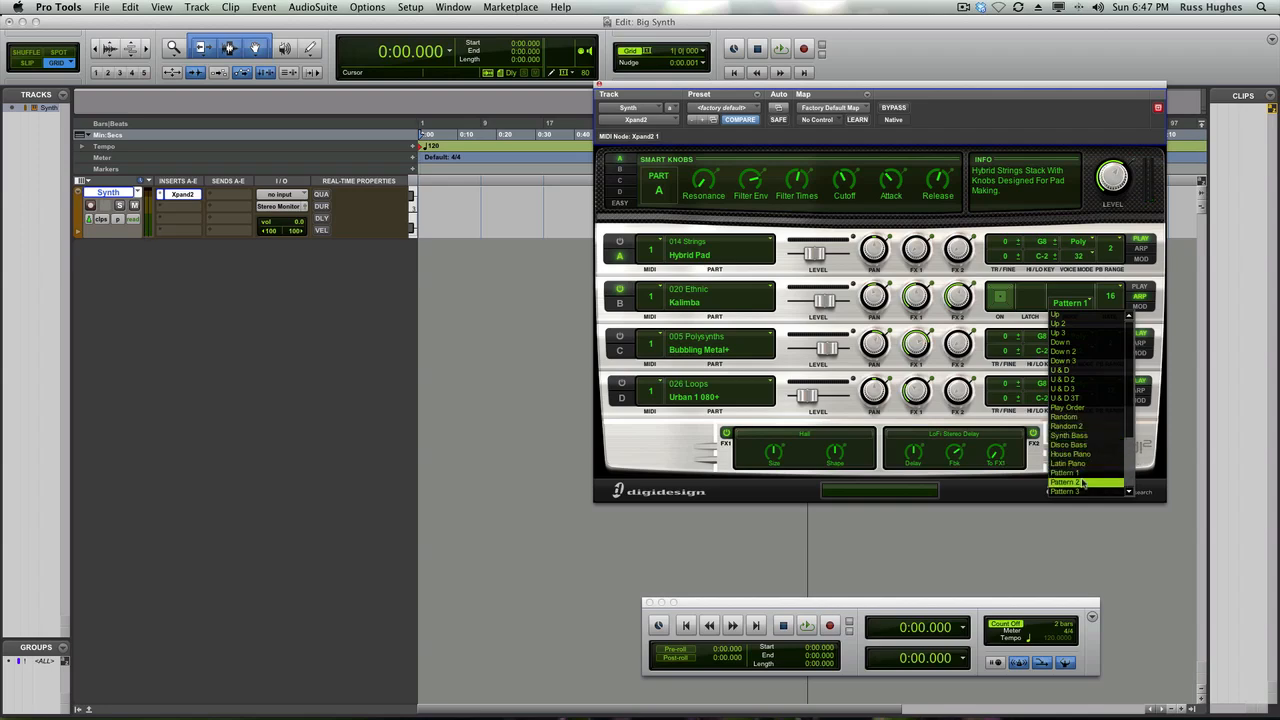
{"action": "left_click", "coordinate": [1072, 482]}
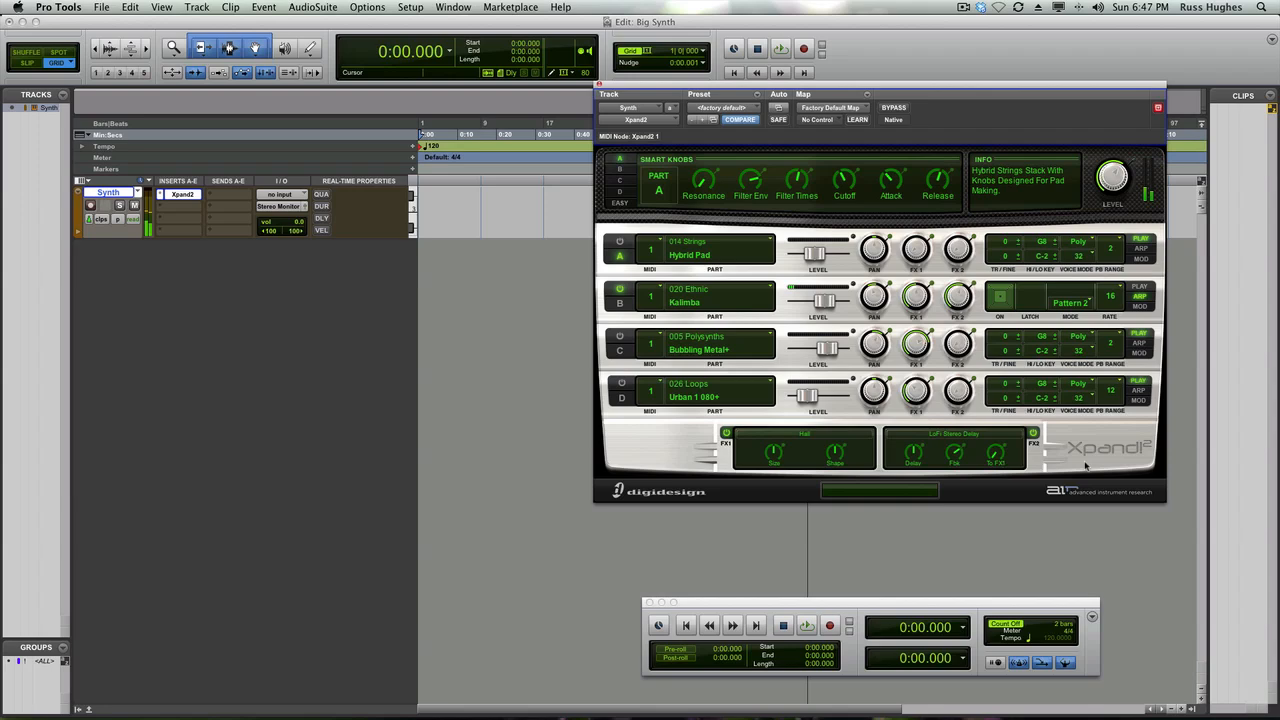
{"action": "left_click", "coordinate": [1072, 302]}
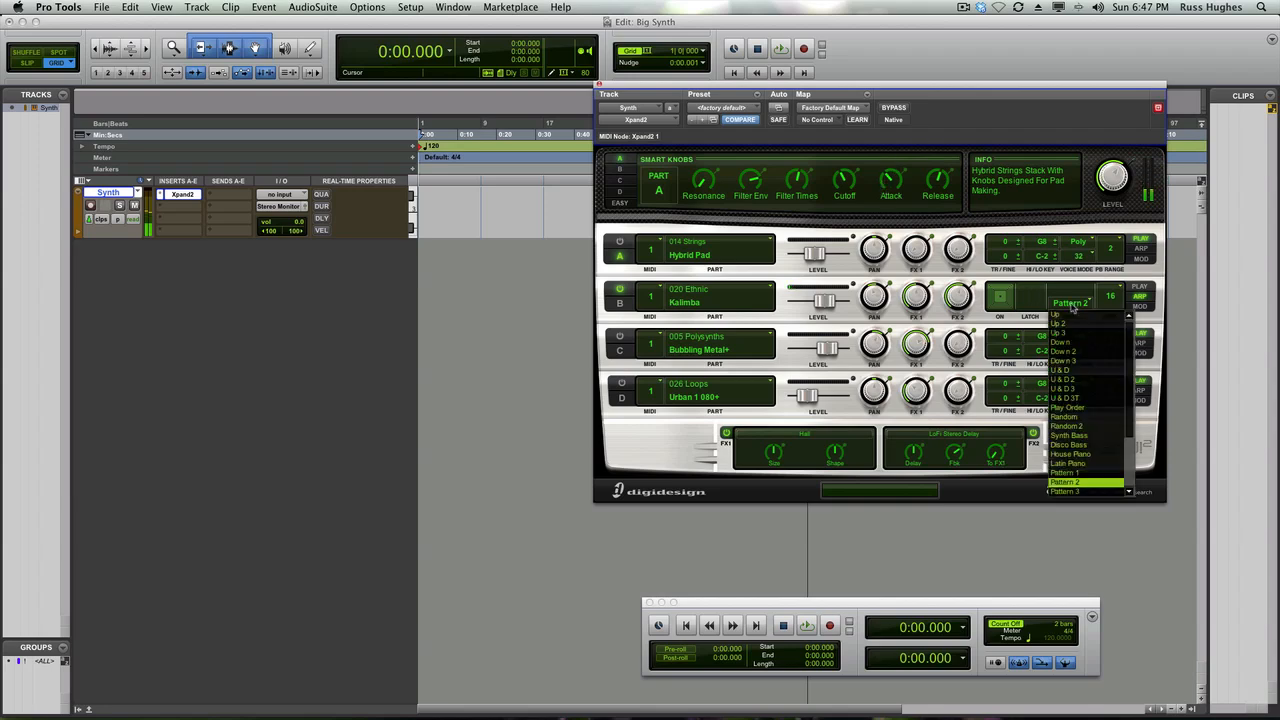
{"action": "left_click", "coordinate": [1068, 472]}
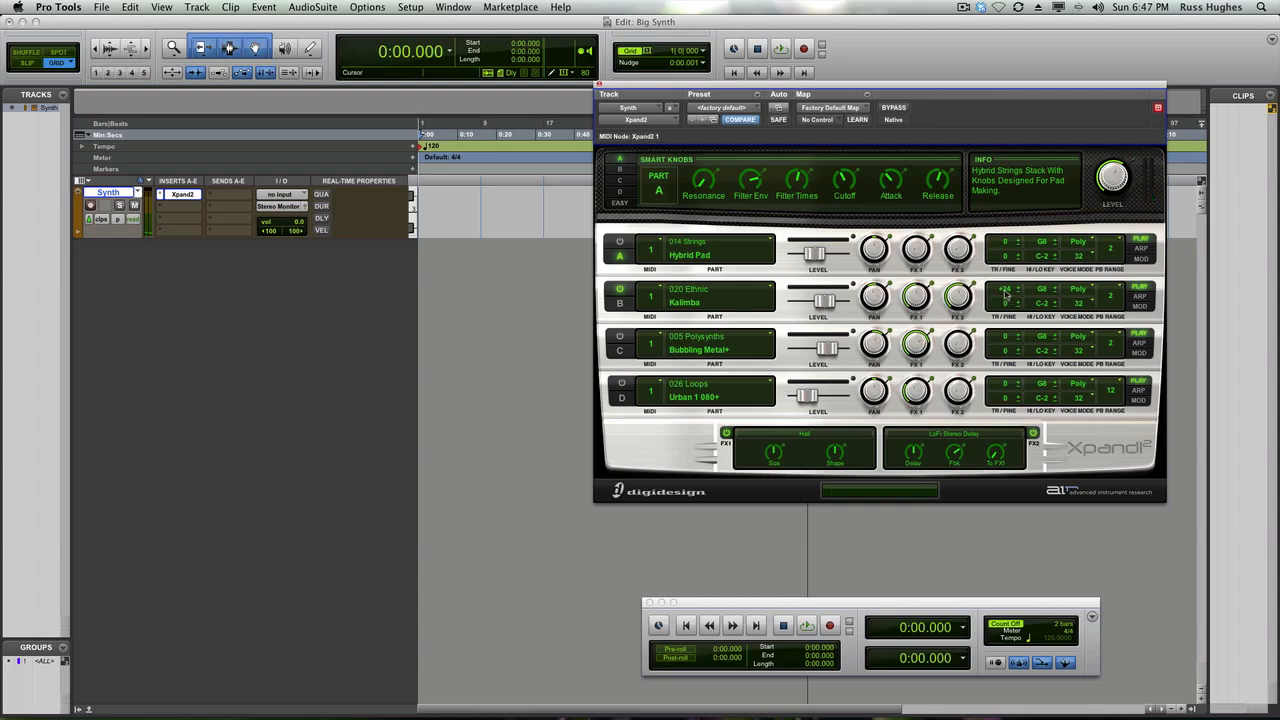
- Select Part B Kalimba and turn its formant Smart Knob to about 48%
{"action": "left_click", "coordinate": [1004, 288]}
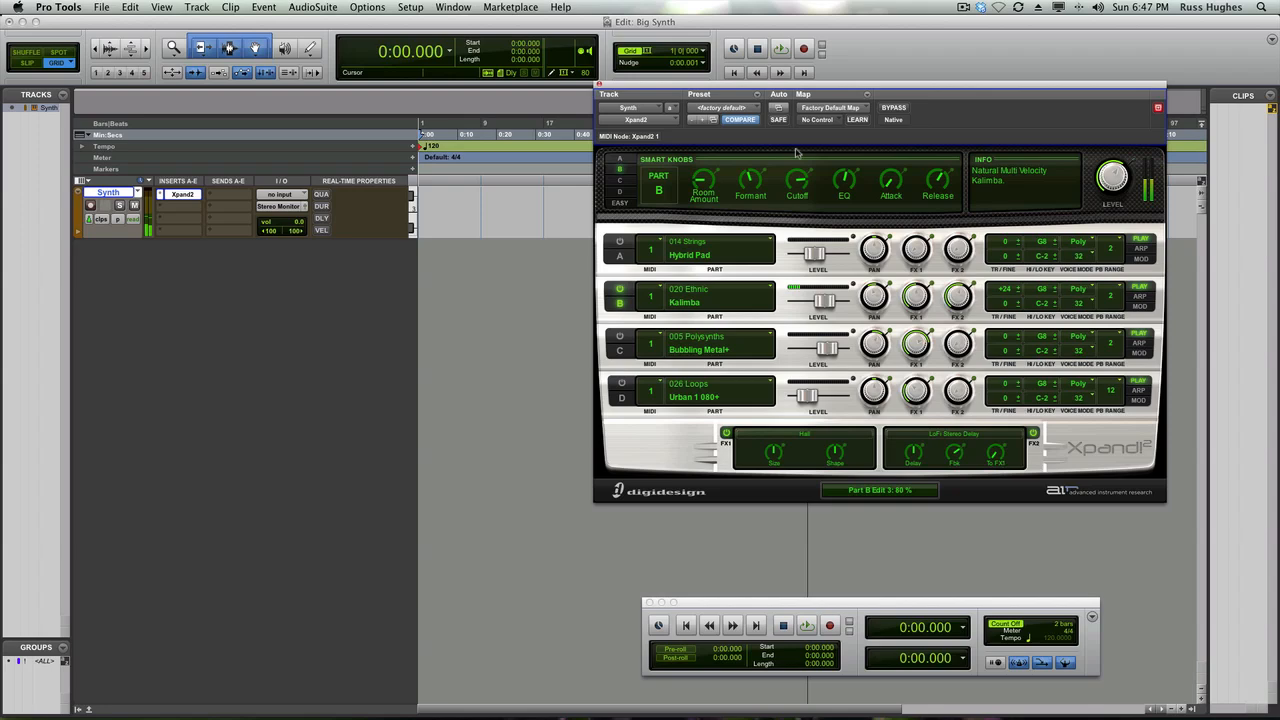
{"action": "left_click_drag", "start_coordinate": [796, 180], "coordinate": [796, 196]}
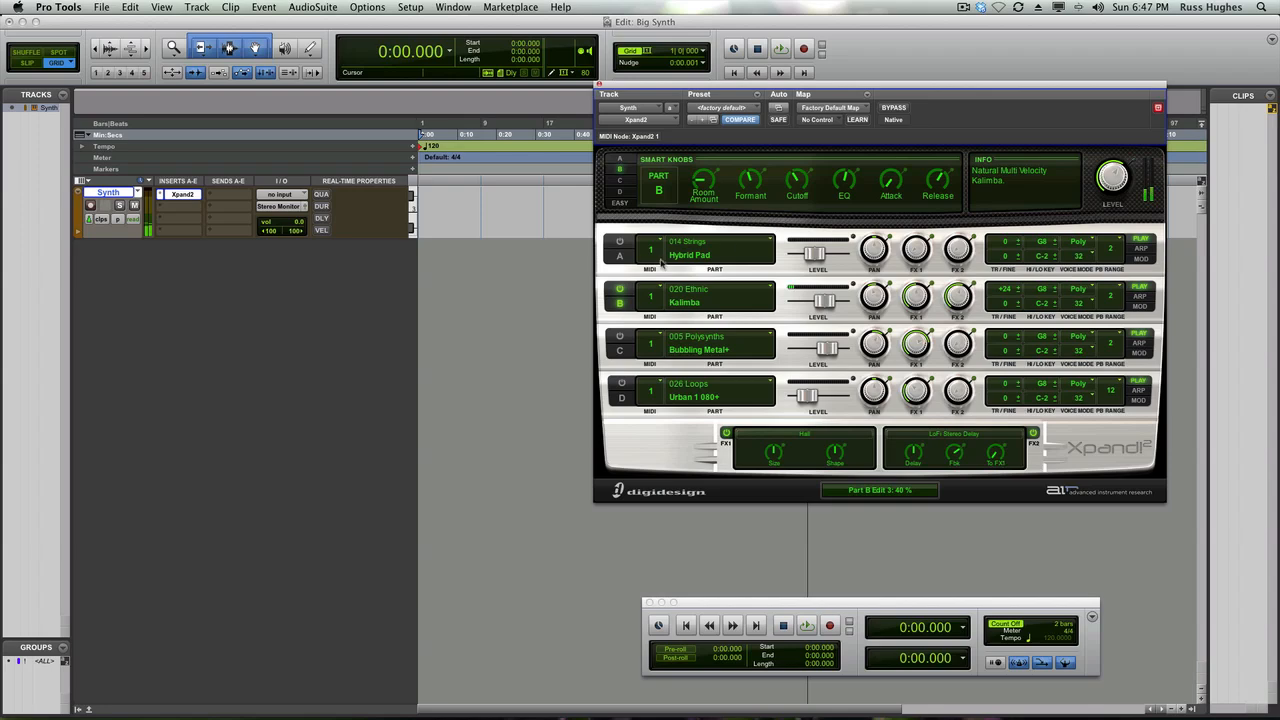
{"action": "left_click", "coordinate": [620, 244]}
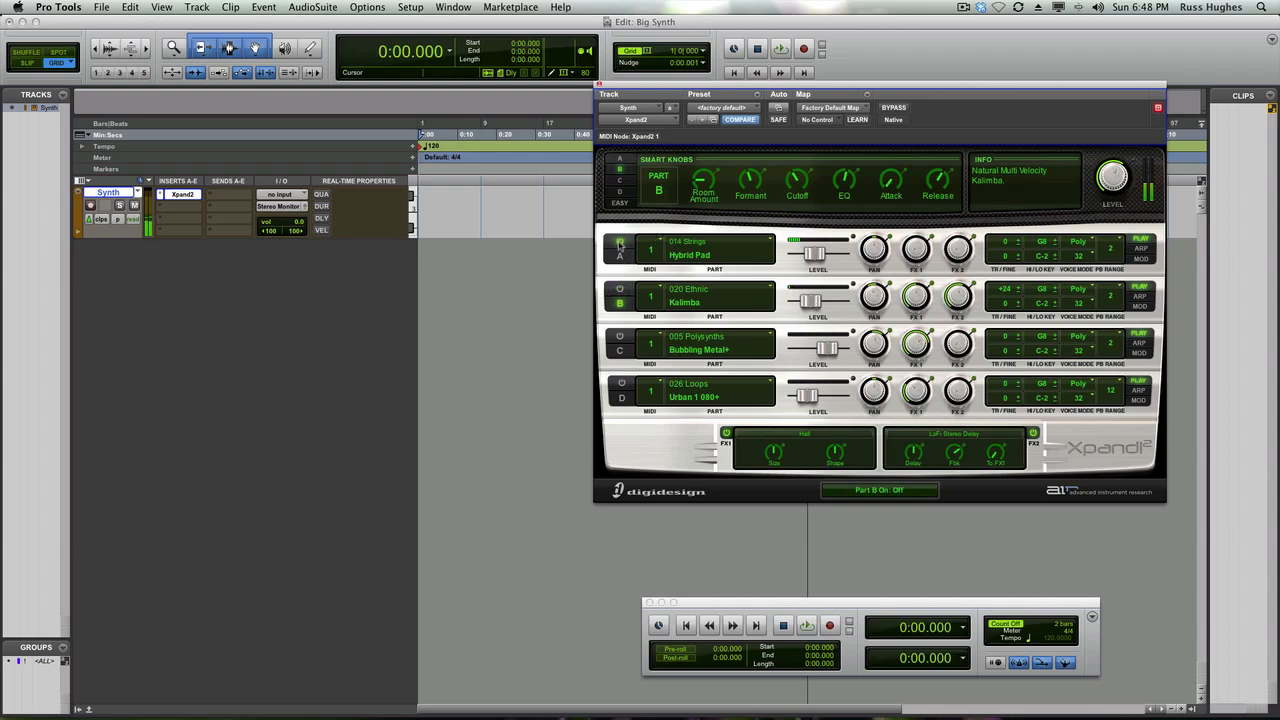
- Mute Kalimba and Hybrid Pad, then reshape Bubbling Metal's LFO speed, chorus amount and tone
{"action": "left_click", "coordinate": [618, 244]}
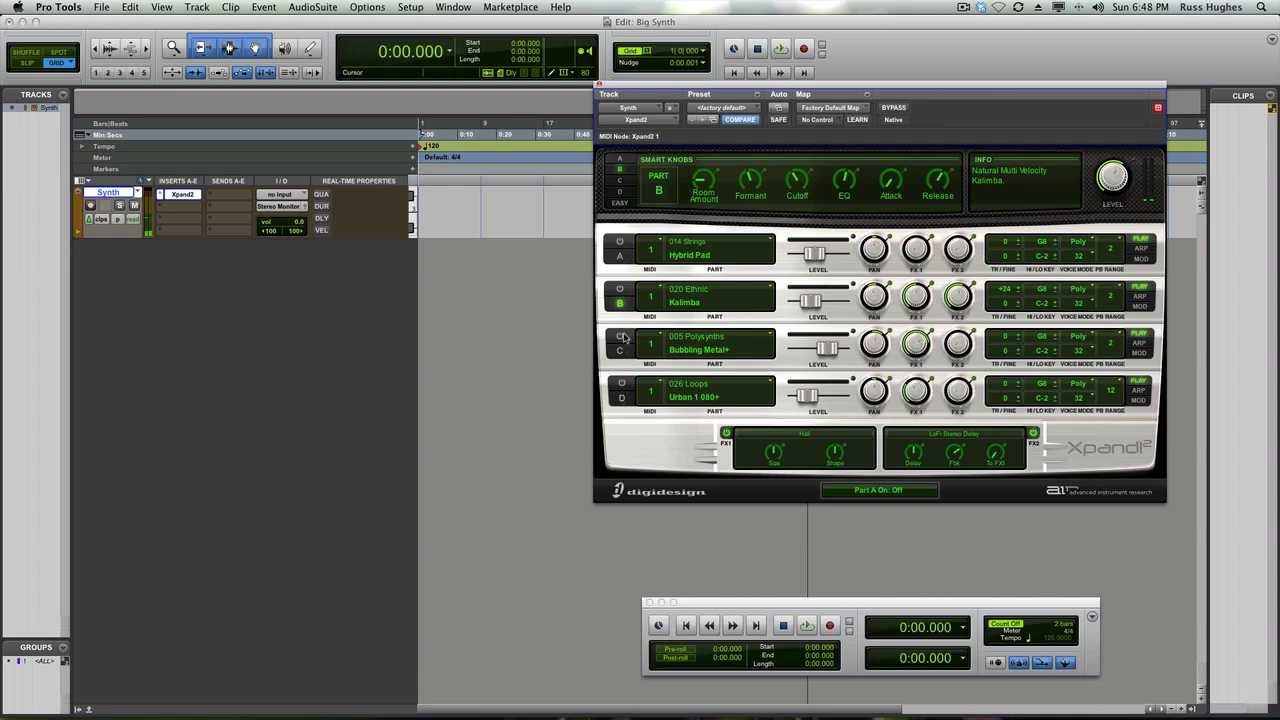
{"action": "left_click", "coordinate": [612, 336]}
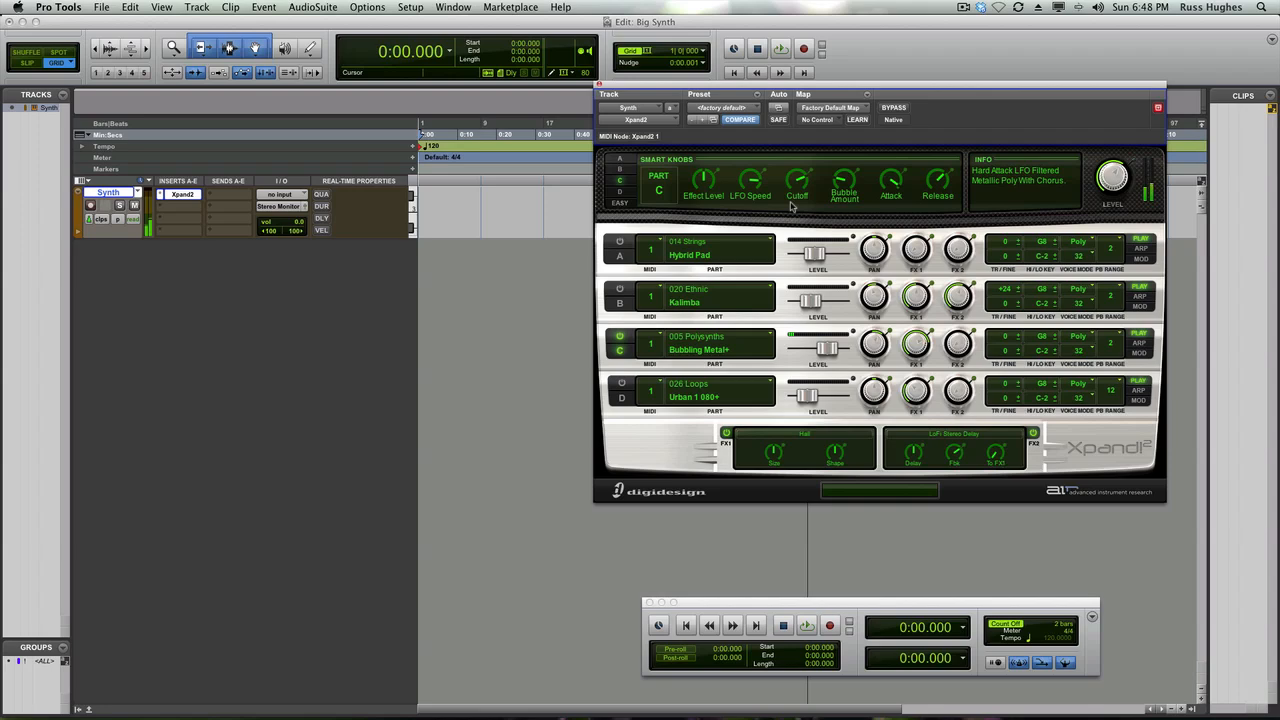
{"action": "mouse_move", "coordinate": [892, 184]}
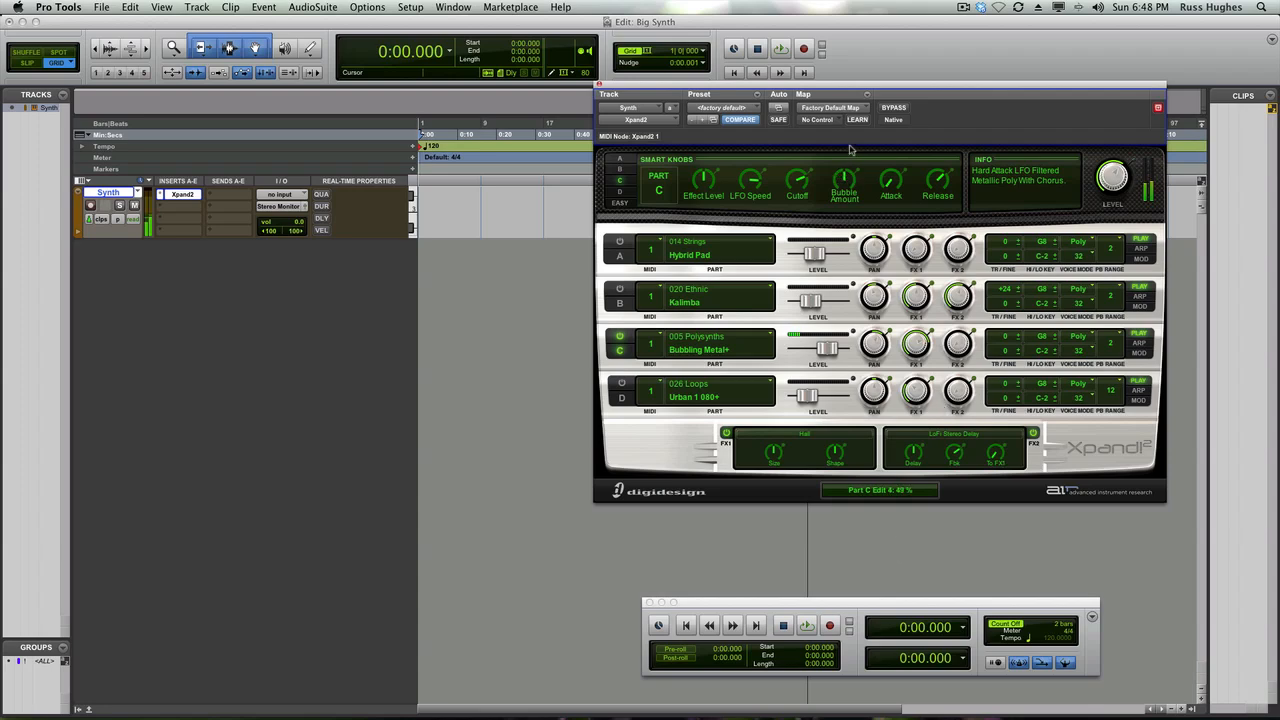
{"action": "left_click_drag", "start_coordinate": [844, 180], "coordinate": [844, 200]}
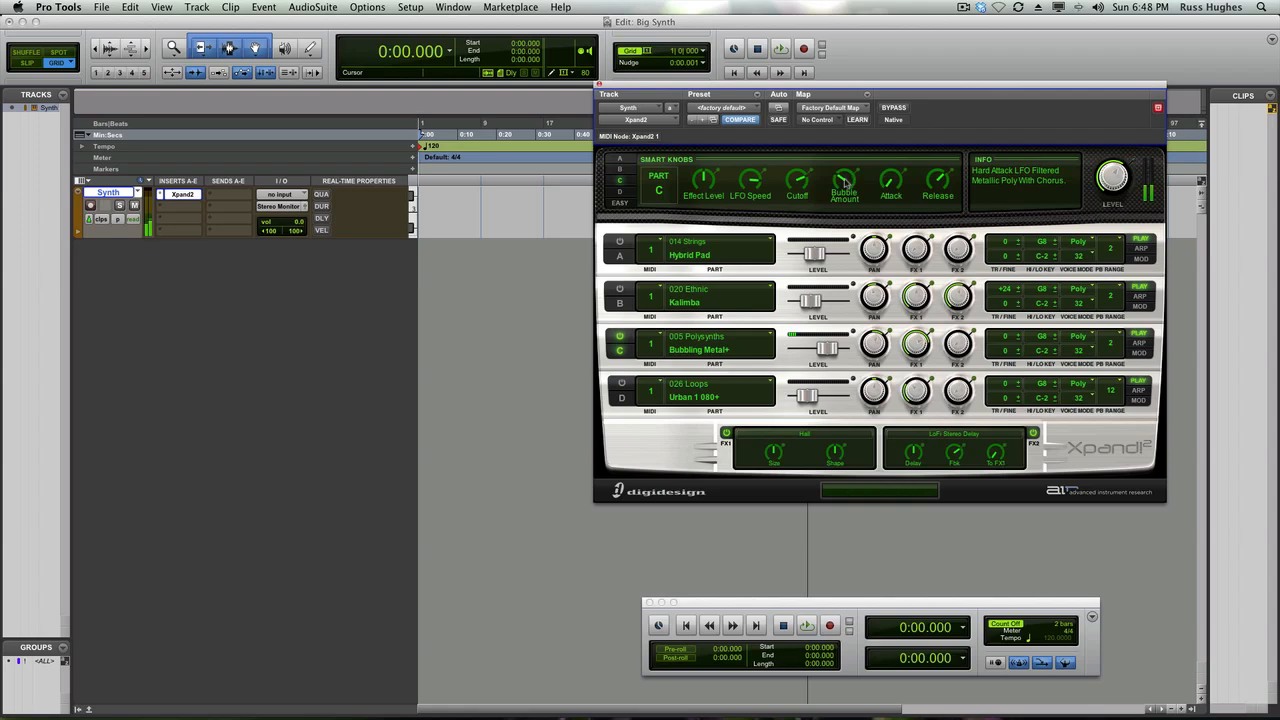
{"action": "left_click_drag", "start_coordinate": [796, 180], "coordinate": [796, 164]}
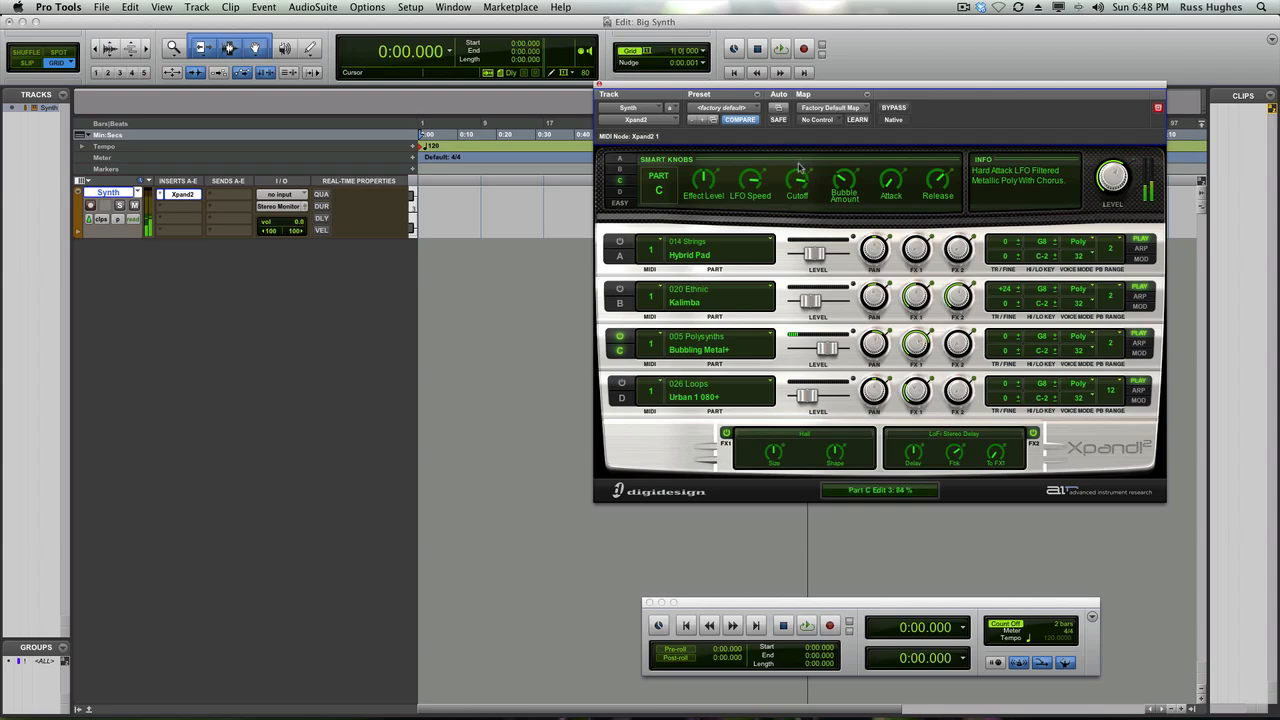
{"action": "mouse_move", "coordinate": [796, 176]}
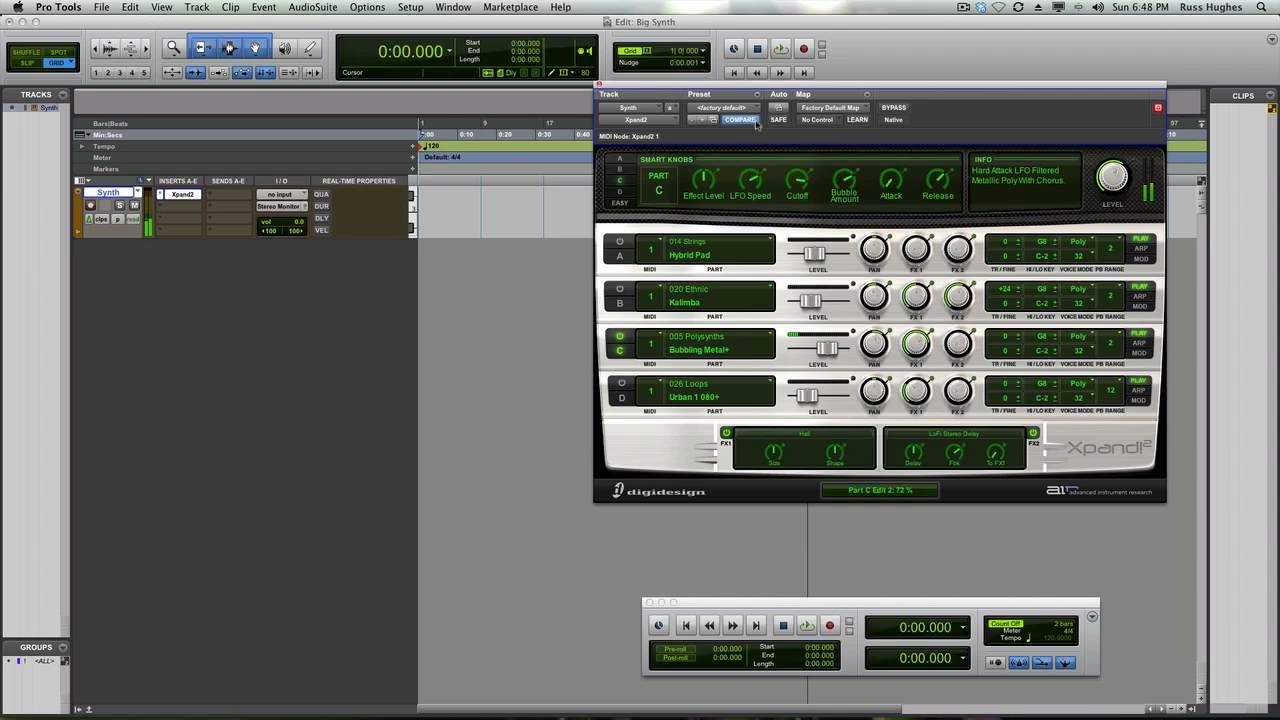
{"action": "left_click_drag", "start_coordinate": [752, 184], "coordinate": [752, 170]}
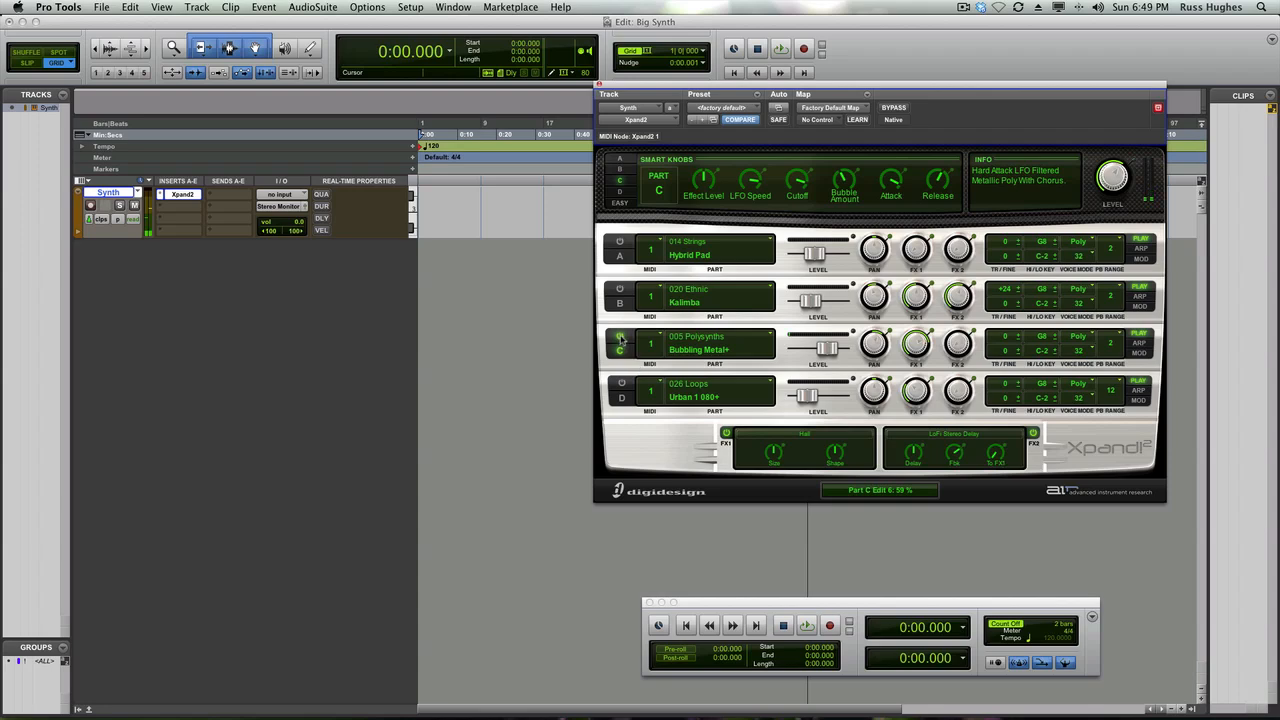
- Select Part D Urban loops and adjust the drum loop's cutoff and tone
{"action": "left_click", "coordinate": [620, 382]}
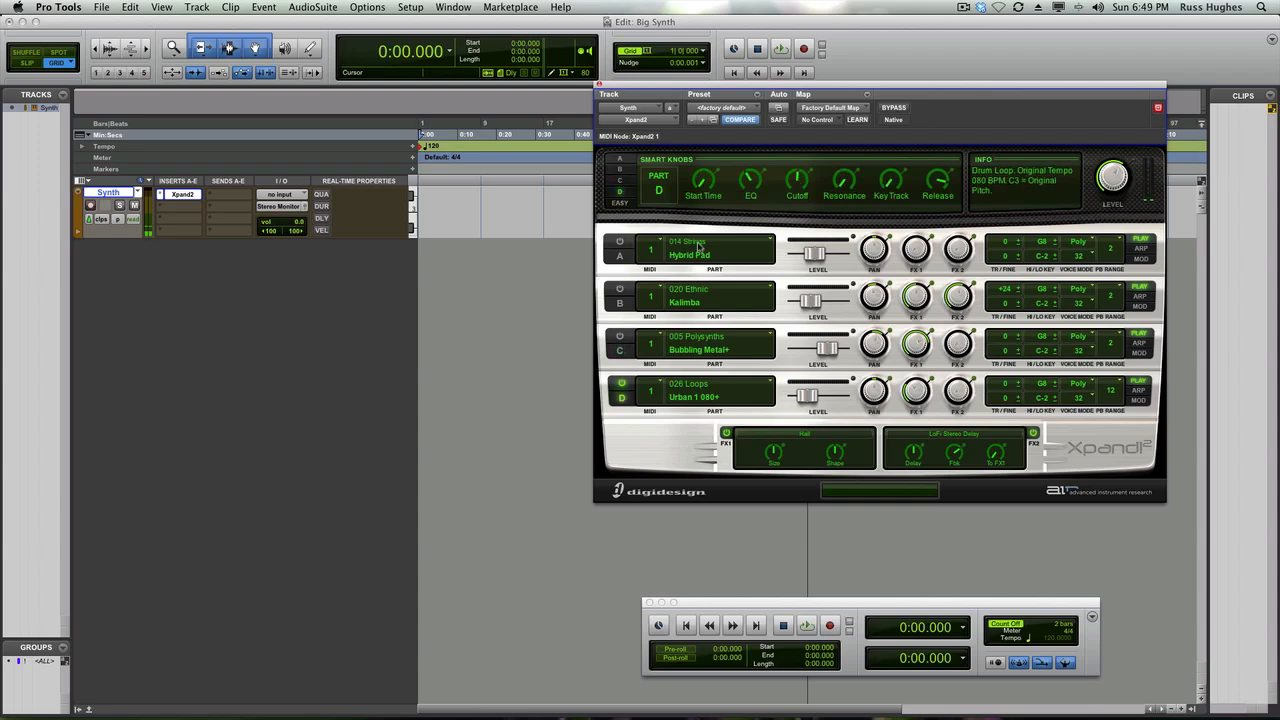
{"action": "mouse_move", "coordinate": [728, 260]}
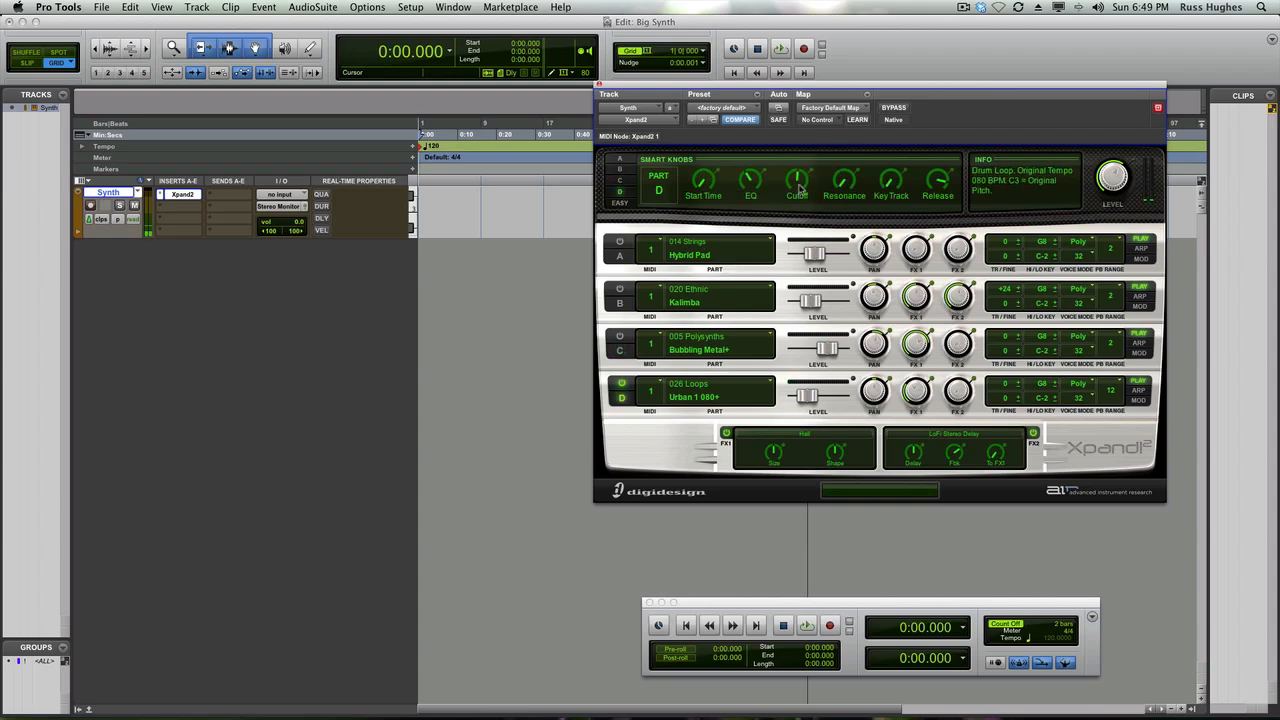
{"action": "left_click_drag", "start_coordinate": [796, 180], "coordinate": [796, 176]}
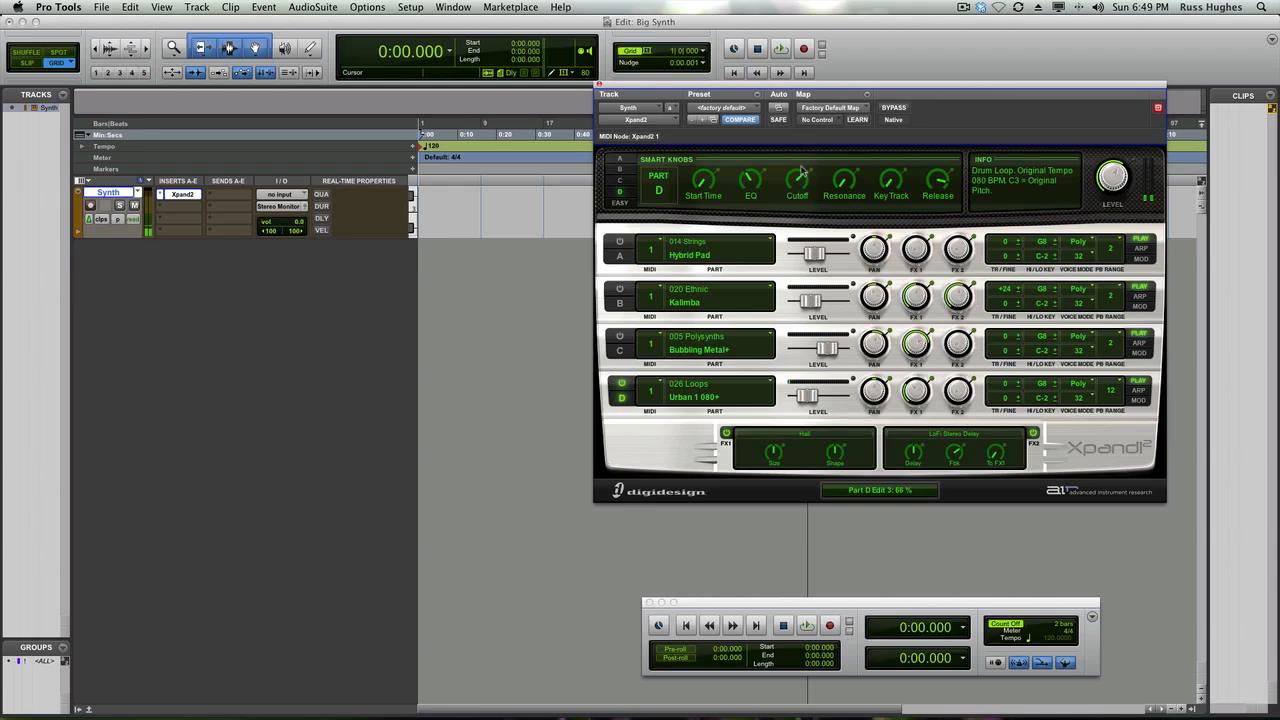
{"action": "left_click_drag", "start_coordinate": [796, 180], "coordinate": [796, 200]}
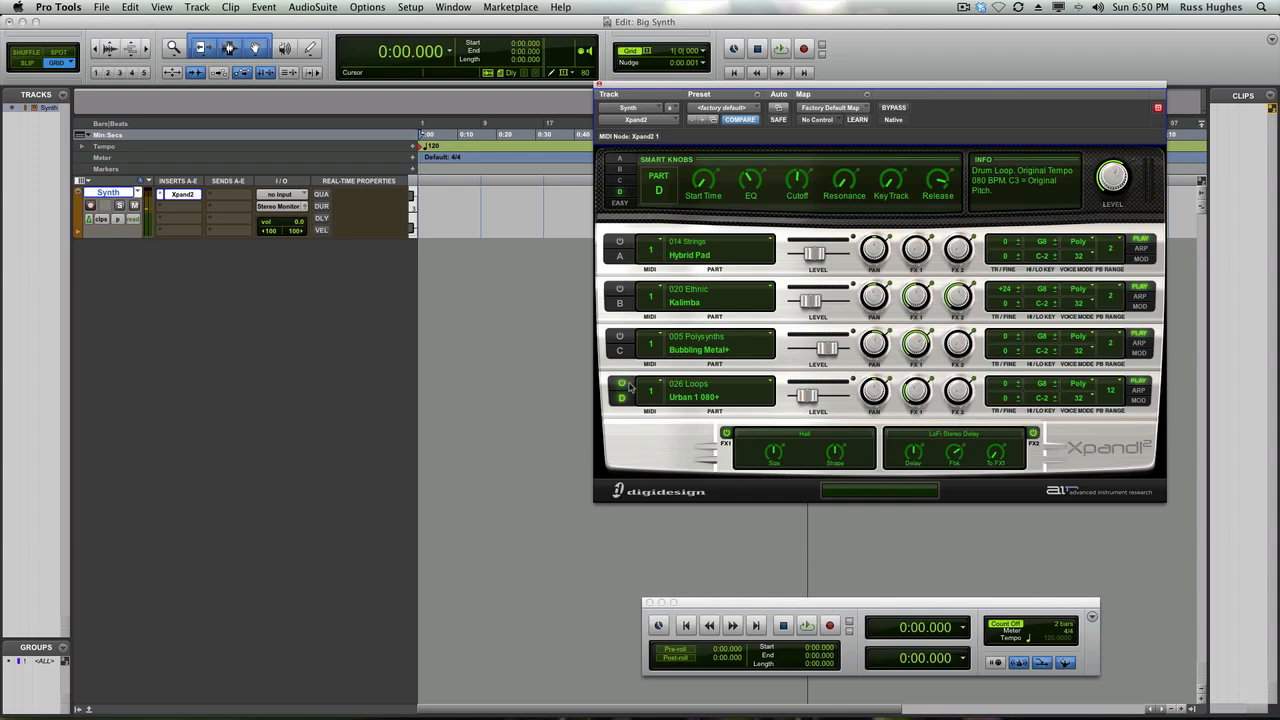
- Switch between the Kalimba and other part slots, then adjust the patch's master output level
{"action": "left_click", "coordinate": [614, 380]}
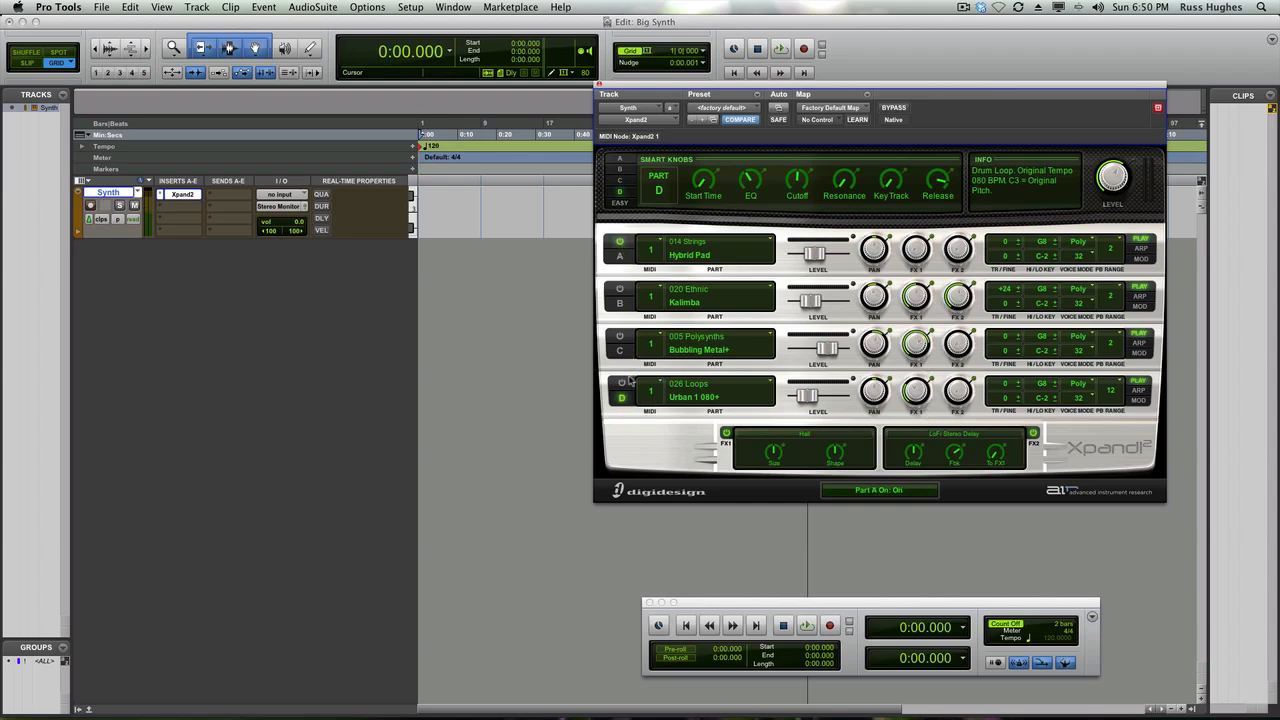
{"action": "left_click", "coordinate": [620, 292]}
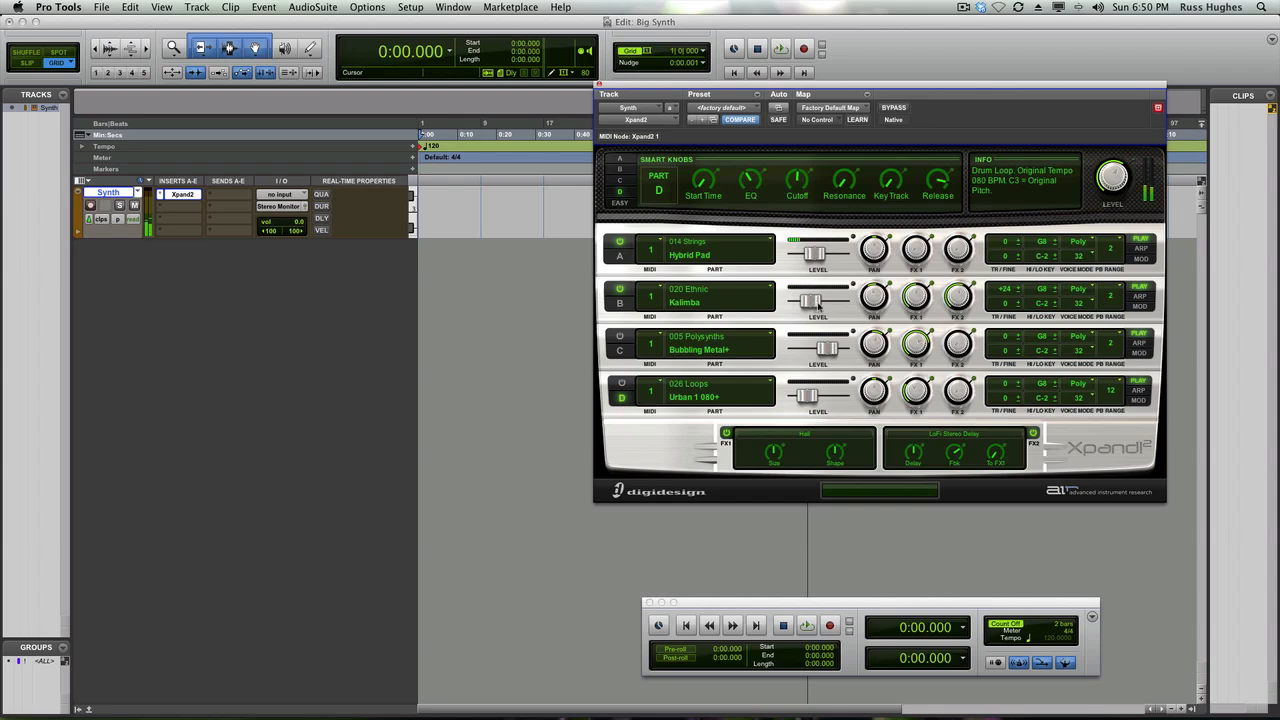
{"action": "left_click_drag", "start_coordinate": [818, 298], "coordinate": [818, 300]}
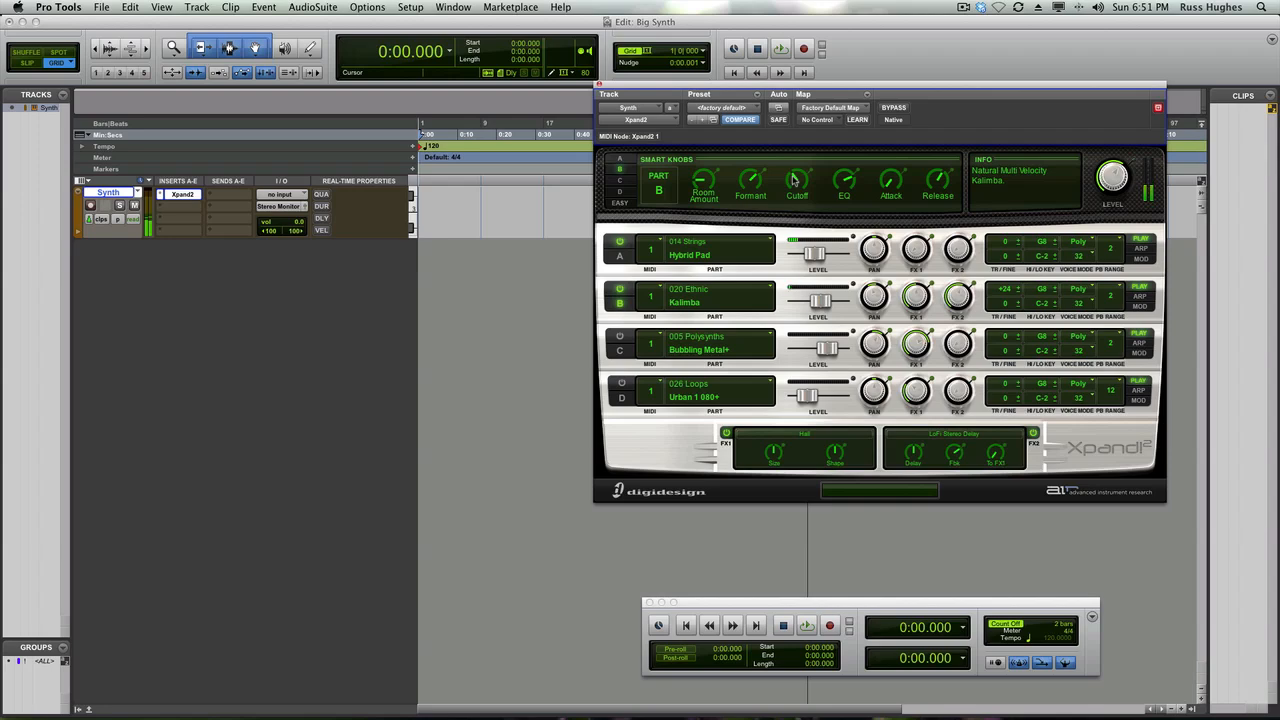
{"action": "left_click", "coordinate": [612, 336]}
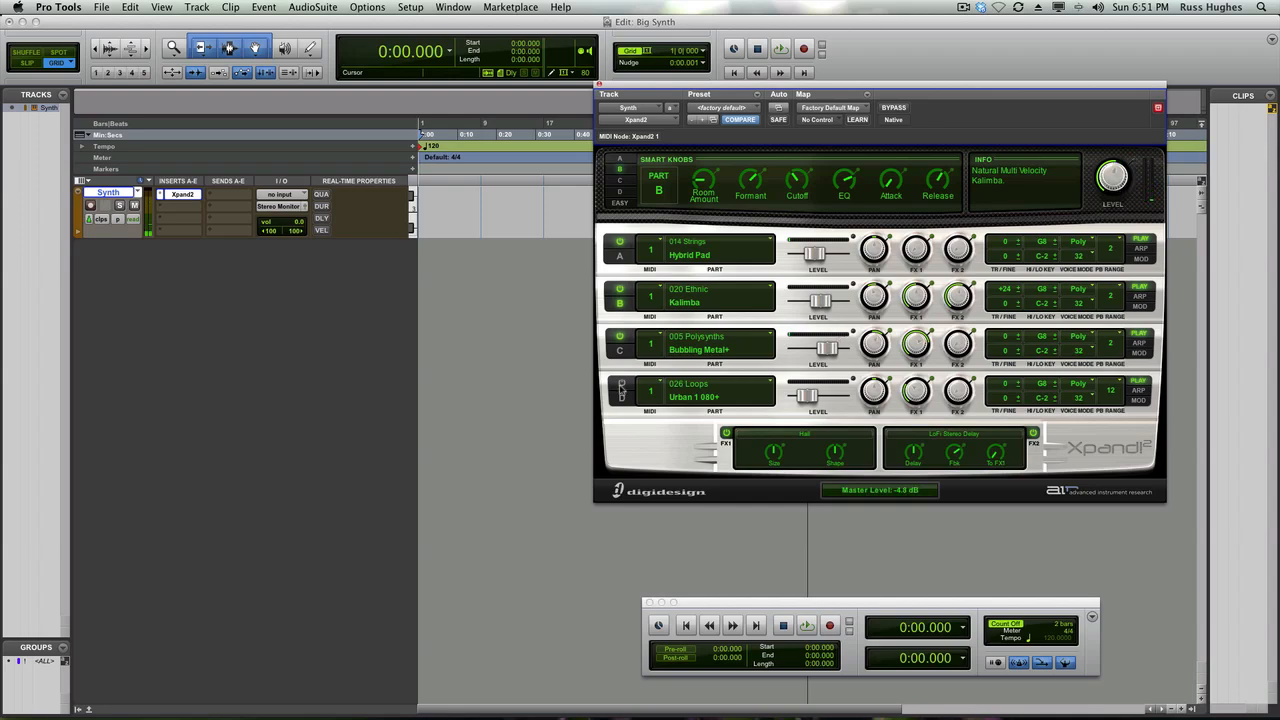
{"action": "left_click", "coordinate": [614, 386]}
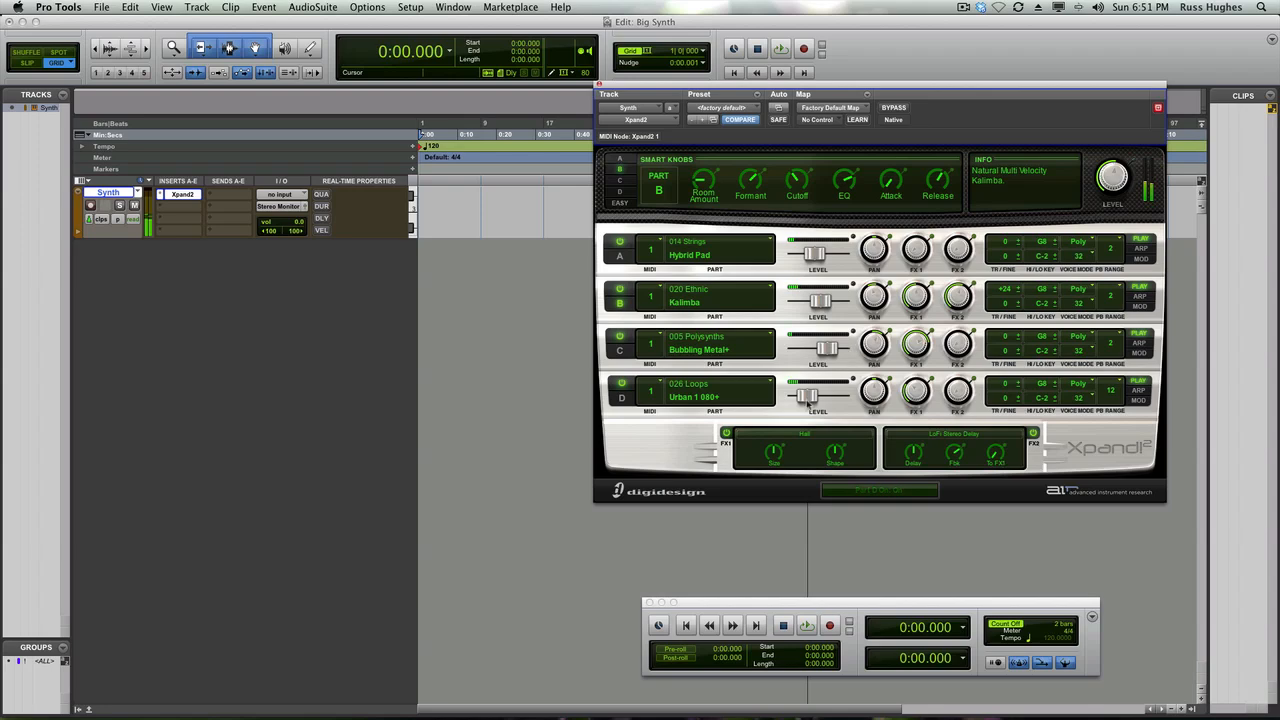
{"action": "left_click_drag", "start_coordinate": [818, 384], "coordinate": [818, 396]}
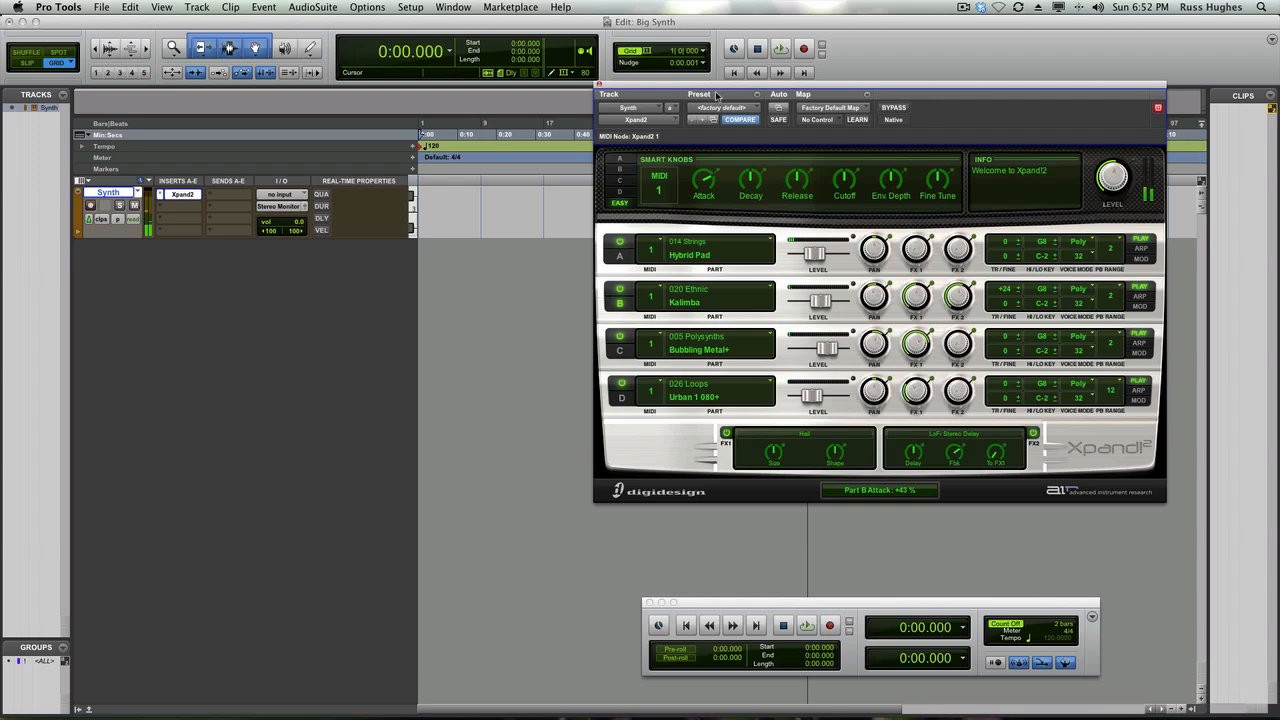
- Sweep the global Attack up and back to just above neutral, then brighten the global Cutoff
{"action": "left_click_drag", "start_coordinate": [704, 178], "coordinate": [704, 160]}
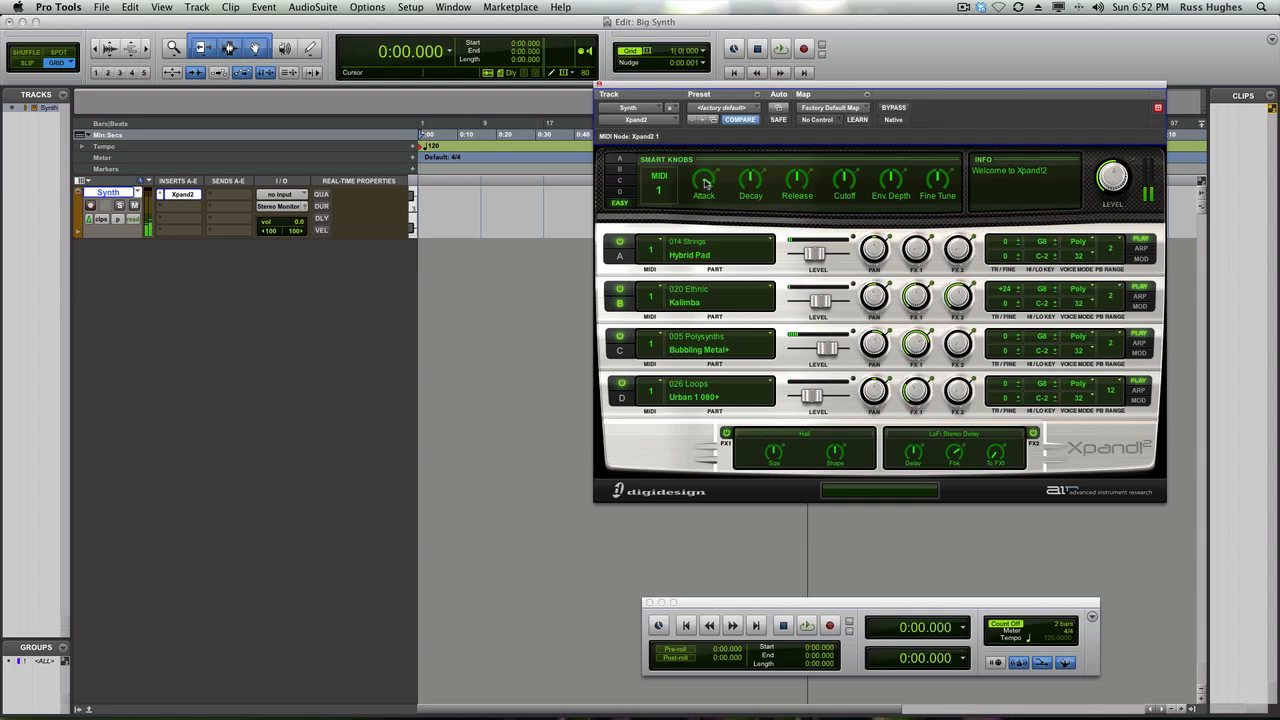
{"action": "left_click_drag", "start_coordinate": [704, 178], "coordinate": [704, 184]}
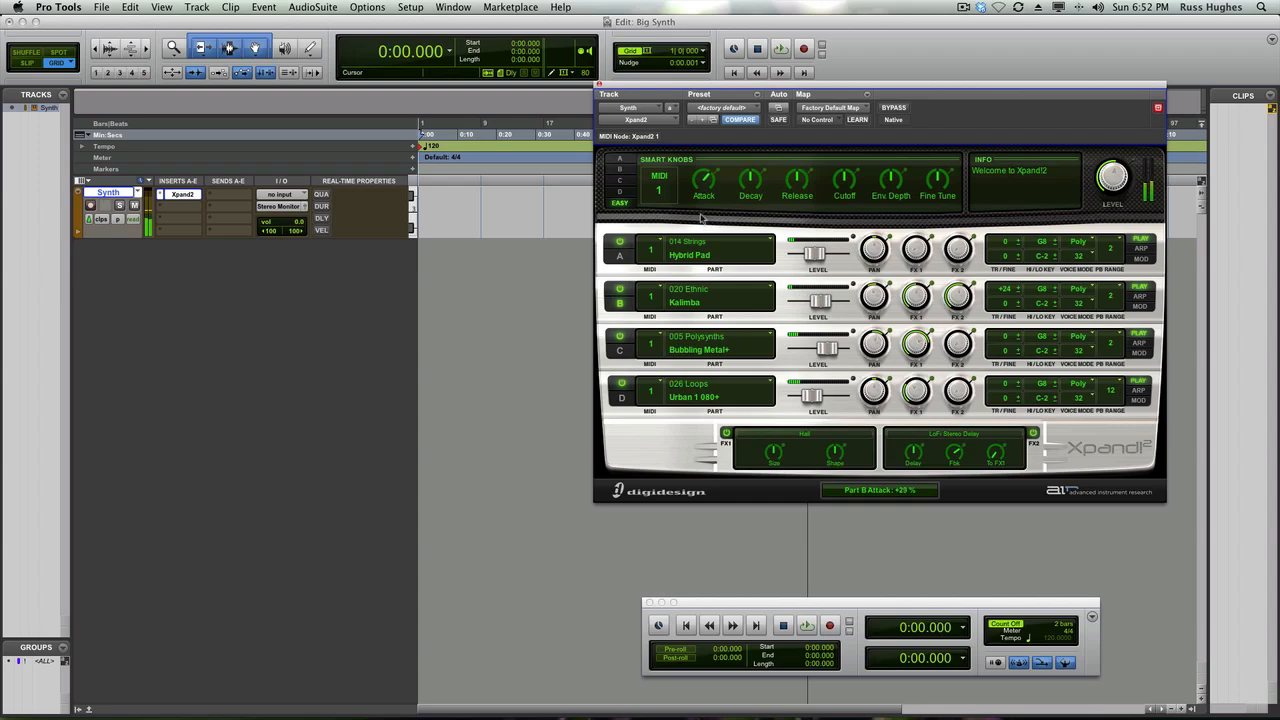
{"action": "left_click_drag", "start_coordinate": [704, 184], "coordinate": [704, 200]}
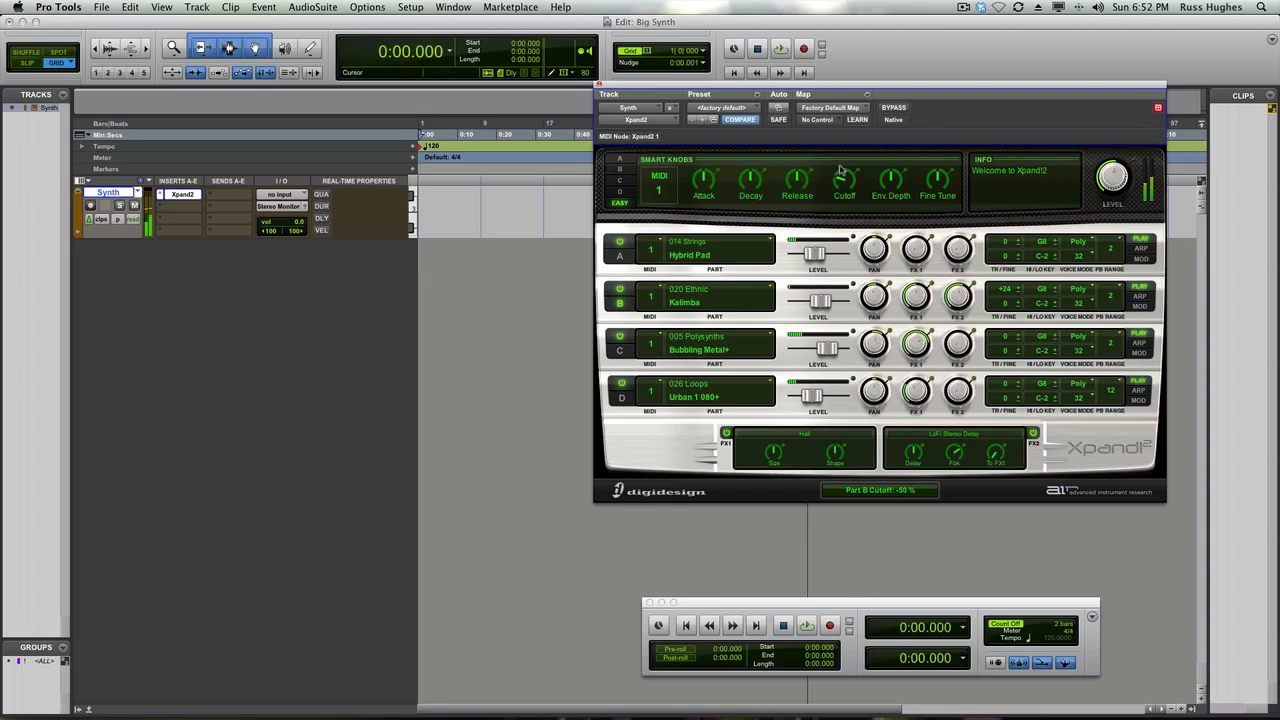
{"action": "left_click_drag", "start_coordinate": [844, 180], "coordinate": [844, 176]}
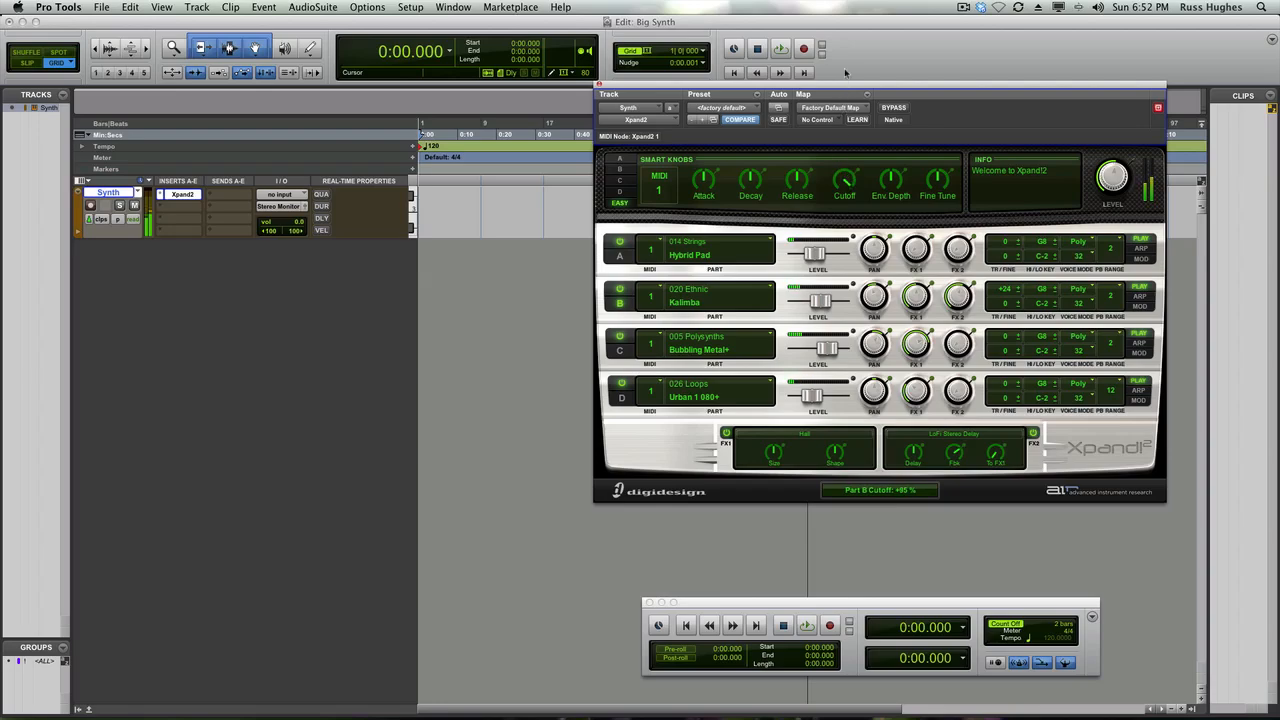